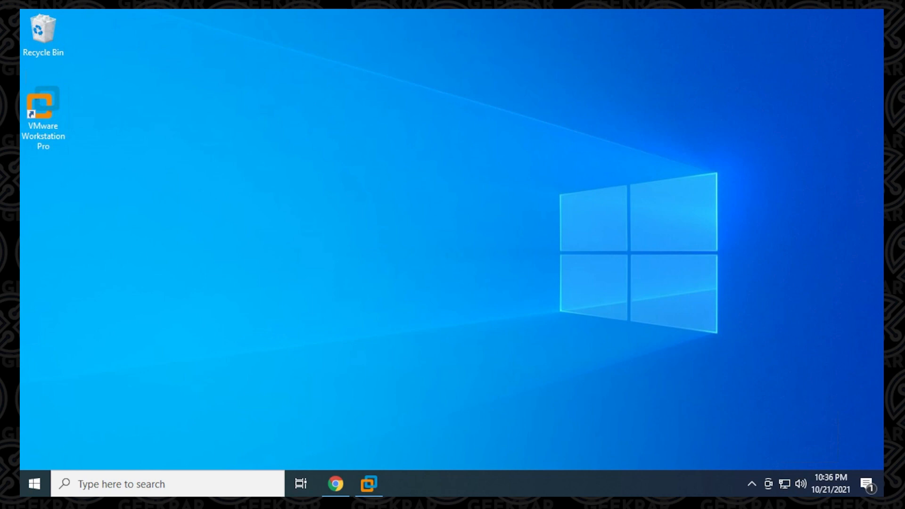
# Launch VMware Workstation 16 Pro from its desktop shortcut, reaching the Home tab.
pyautogui.click(43, 113)
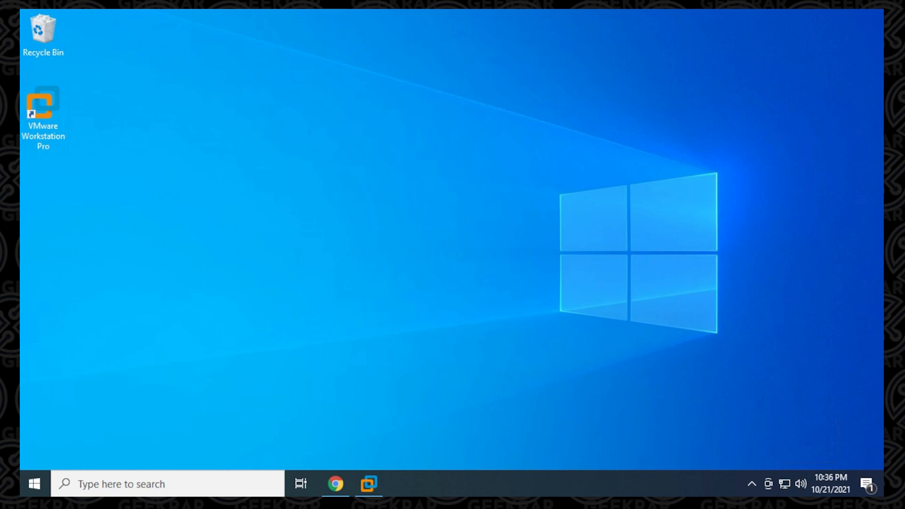
pyautogui.doubleClick(43, 104)
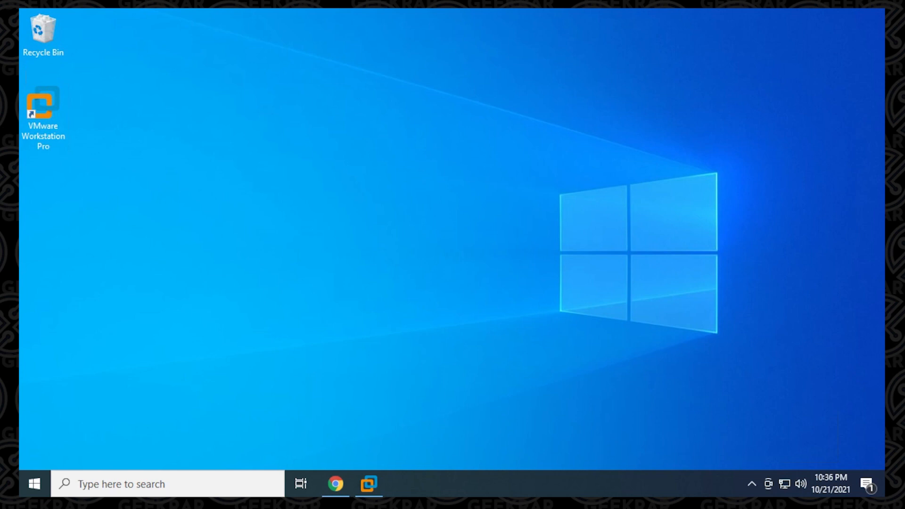
pyautogui.doubleClick(42, 108)
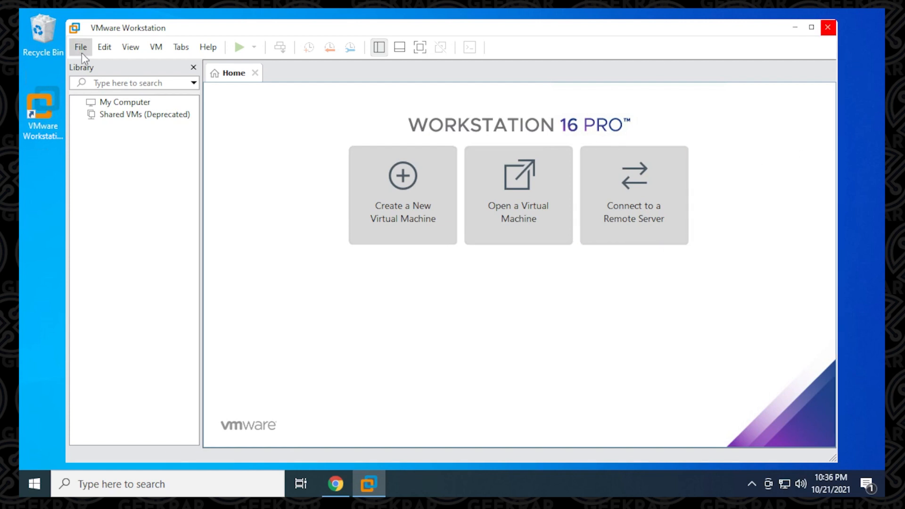
# Close VMware Workstation, then open and close Task Manager after reviewing running processes.
pyautogui.click(828, 27)
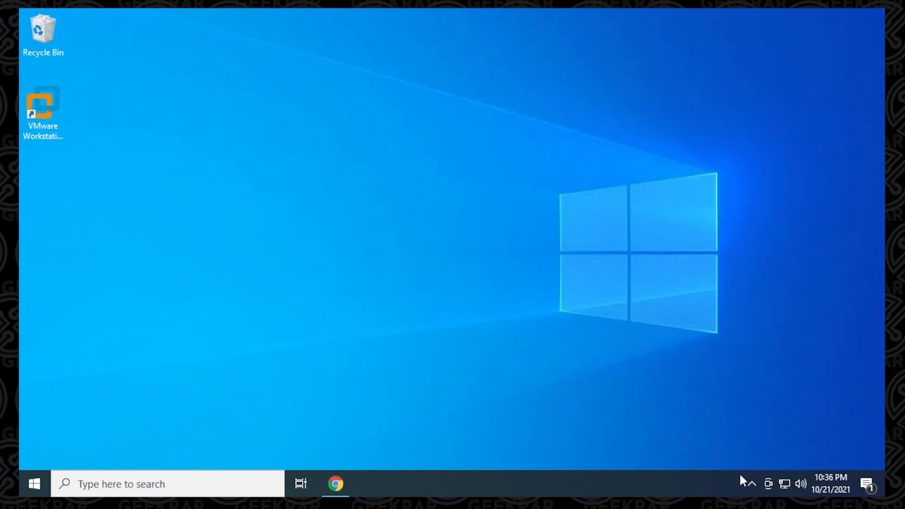
pyautogui.rightClick(741, 483)
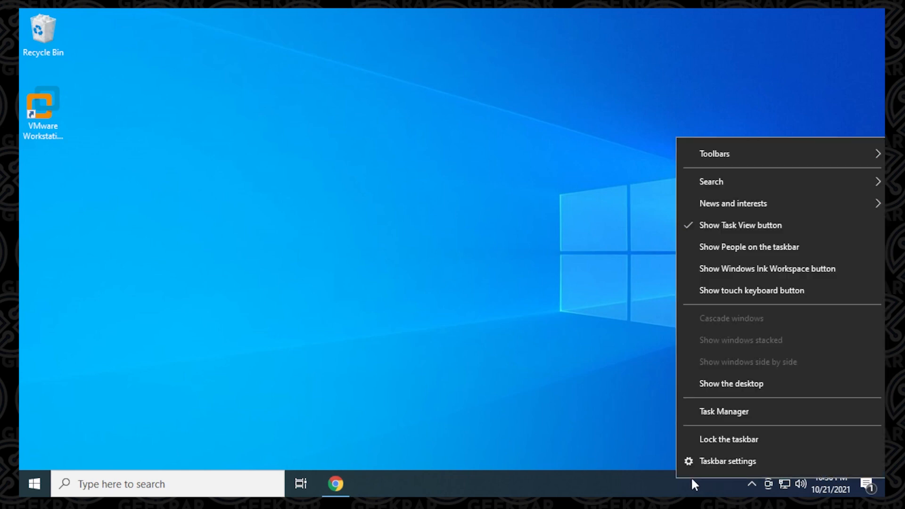
pyautogui.moveTo(740, 312)
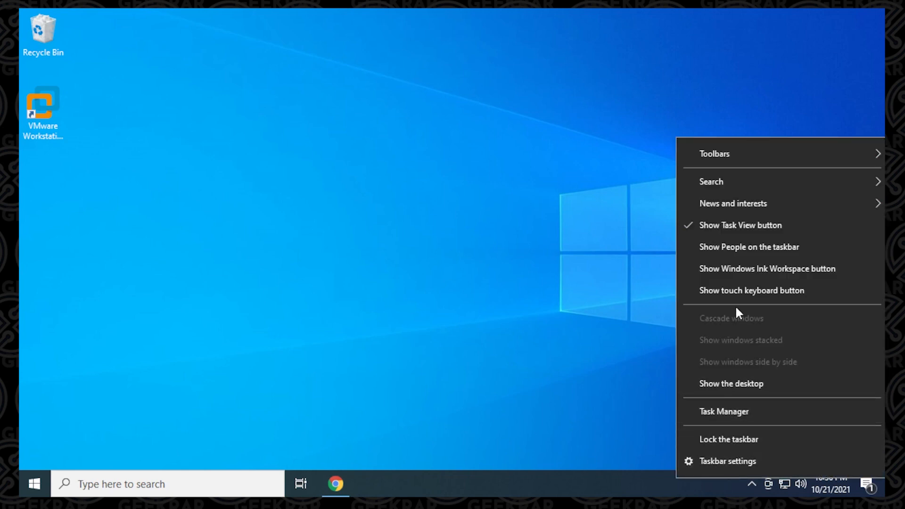
pyautogui.click(724, 411)
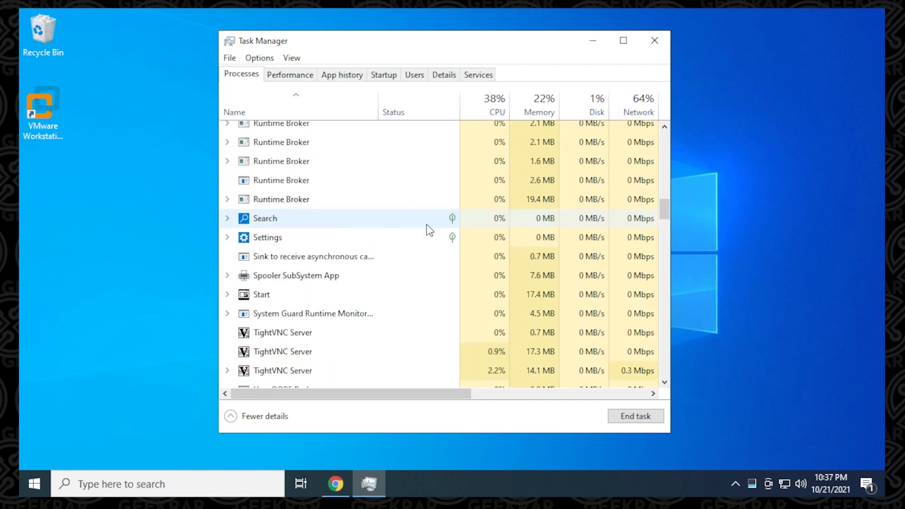
pyautogui.click(654, 40)
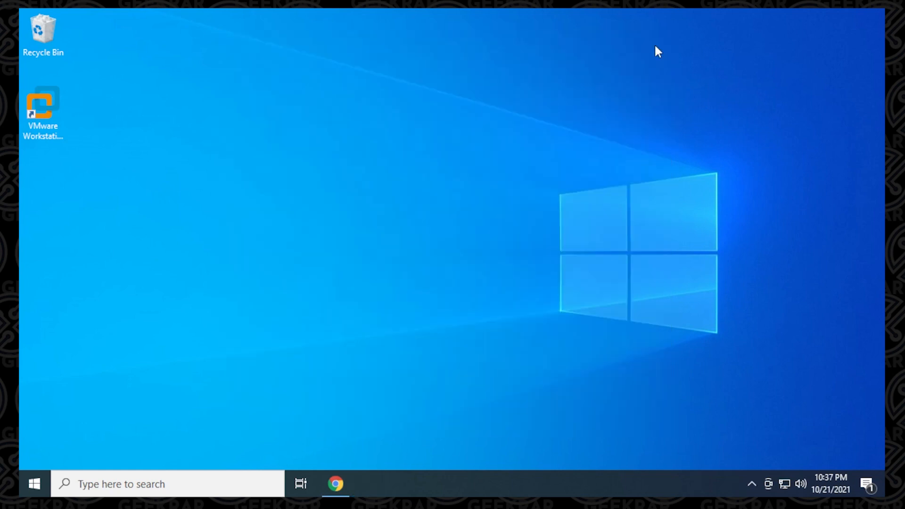
pyautogui.moveTo(468, 324)
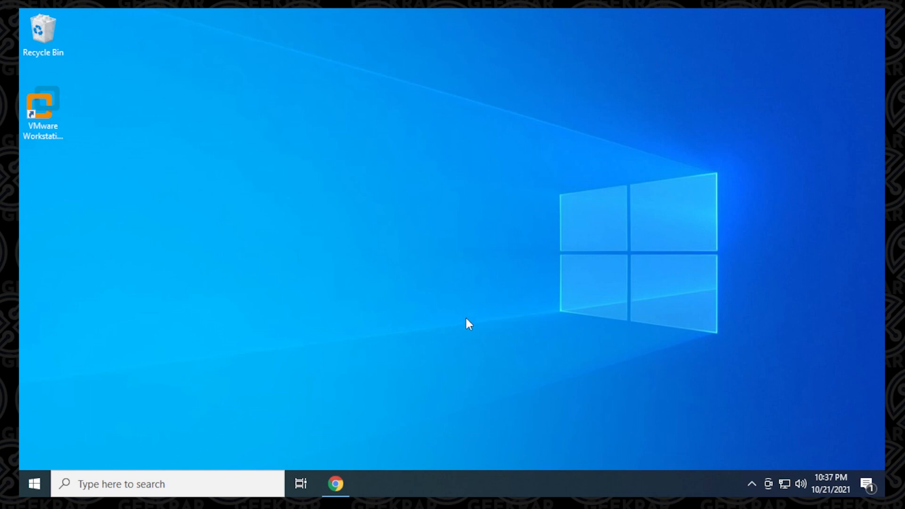
# In Chrome, download Unlocker-x64.zip from the paolo-projects/auto-unlocker v1.1.3 GitHub release.
pyautogui.click(335, 483)
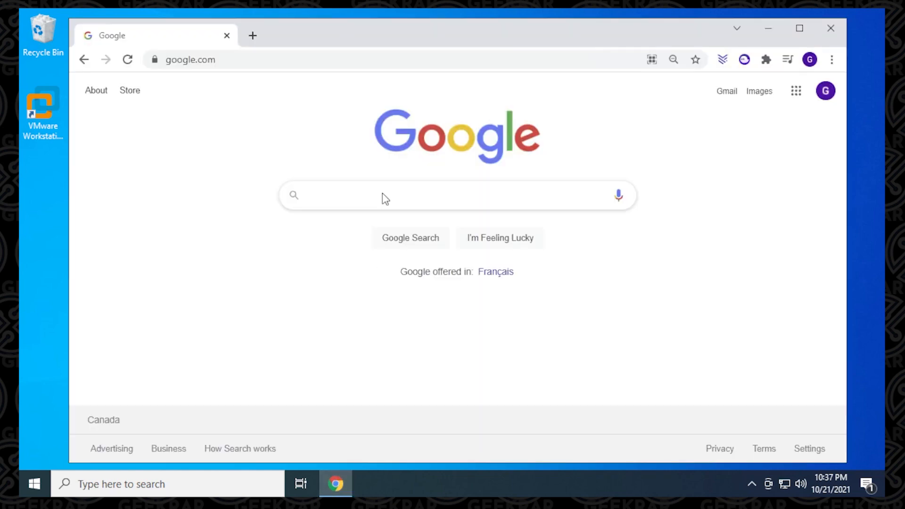
pyautogui.write('https://github.com/paolo-projects/auto-unlocker/releases')
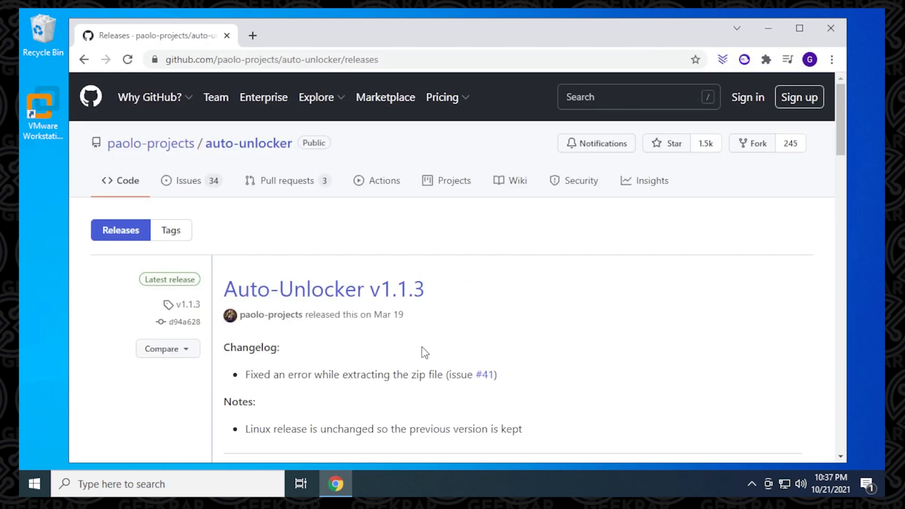
pyautogui.moveTo(395, 297)
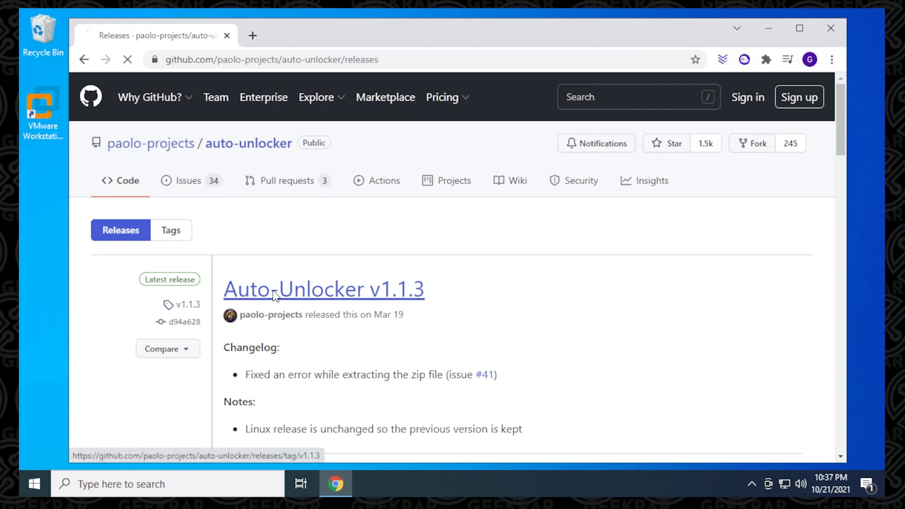
pyautogui.click(323, 288)
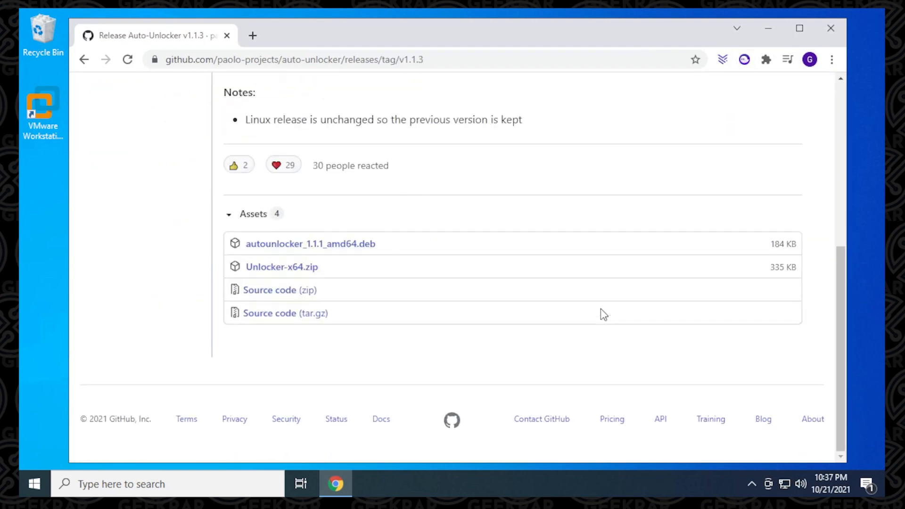
pyautogui.moveTo(281, 266)
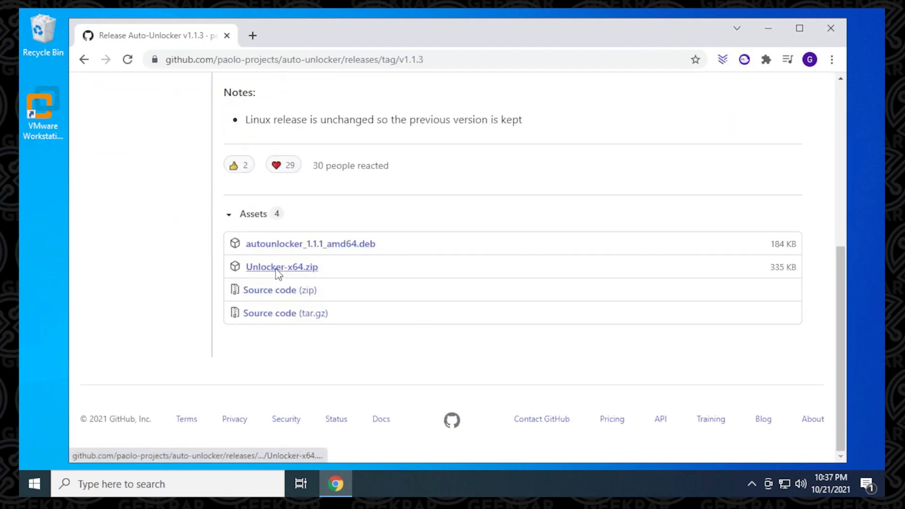
pyautogui.click(282, 266)
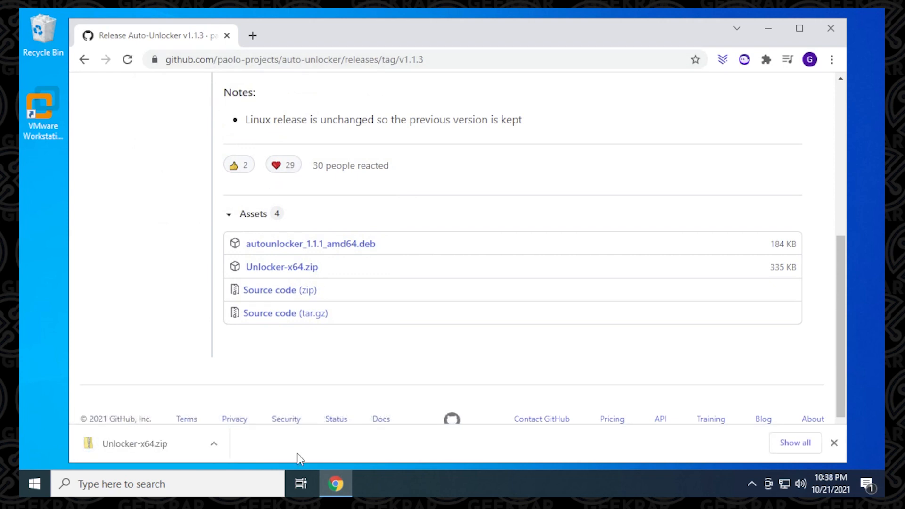
pyautogui.click(214, 443)
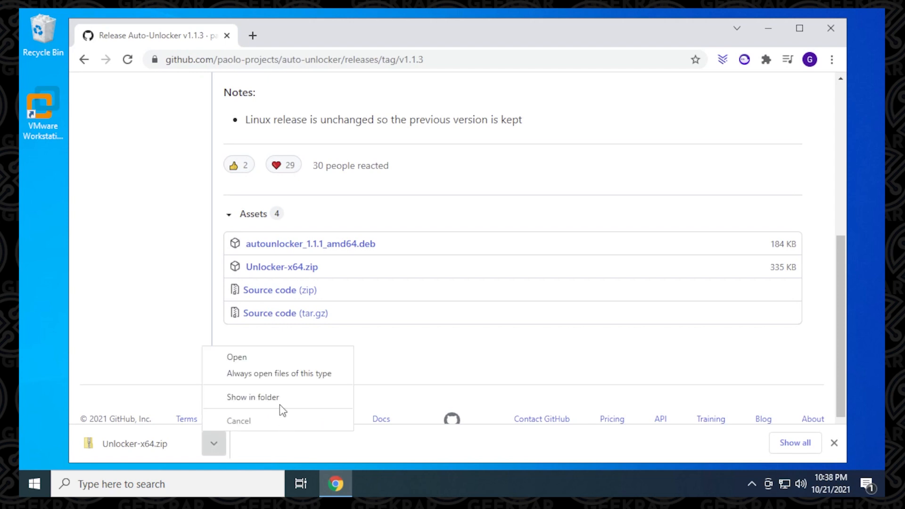
# Extract Unlocker-x64.zip into Downloads\Unlocker-x64, revealing README.txt and Unlocker.exe.
pyautogui.click(252, 397)
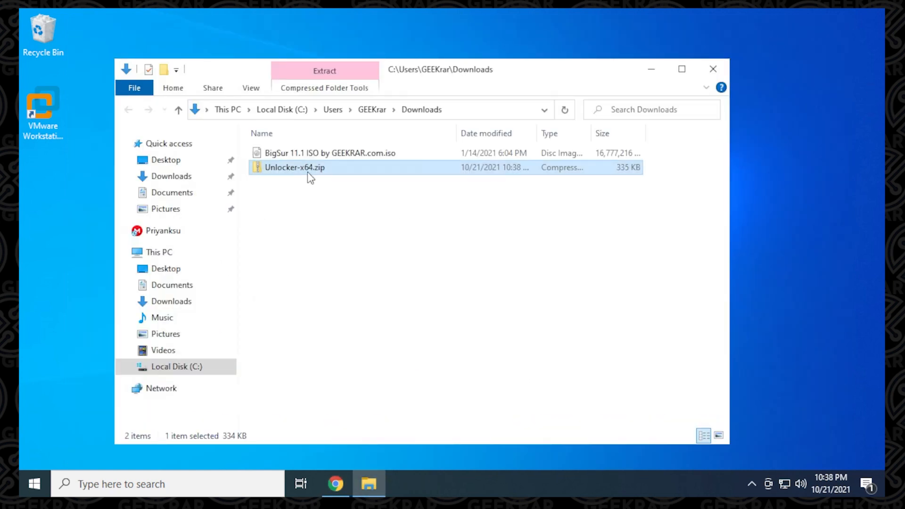
pyautogui.rightClick(294, 167)
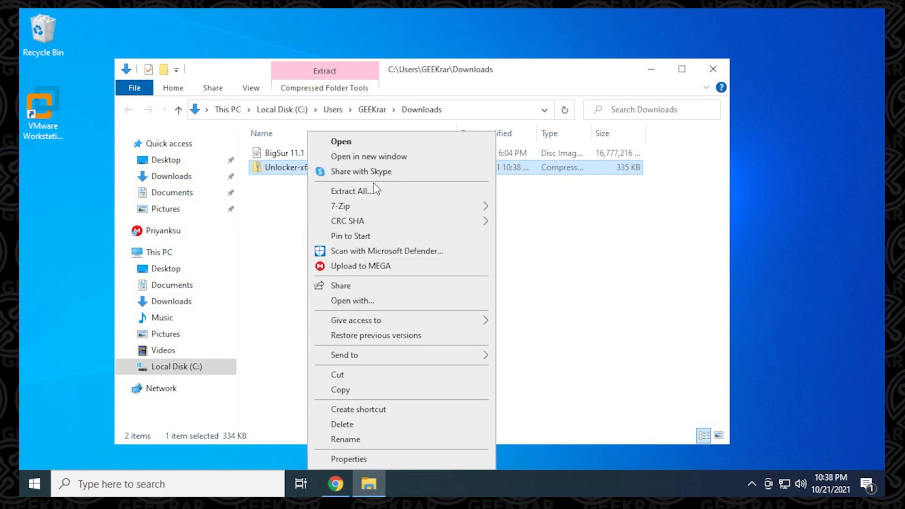
pyautogui.click(353, 191)
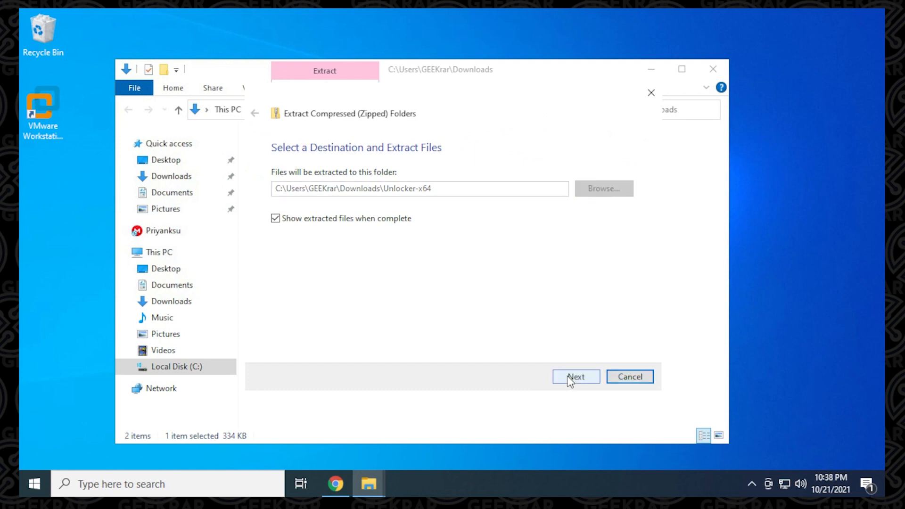
pyautogui.click(575, 376)
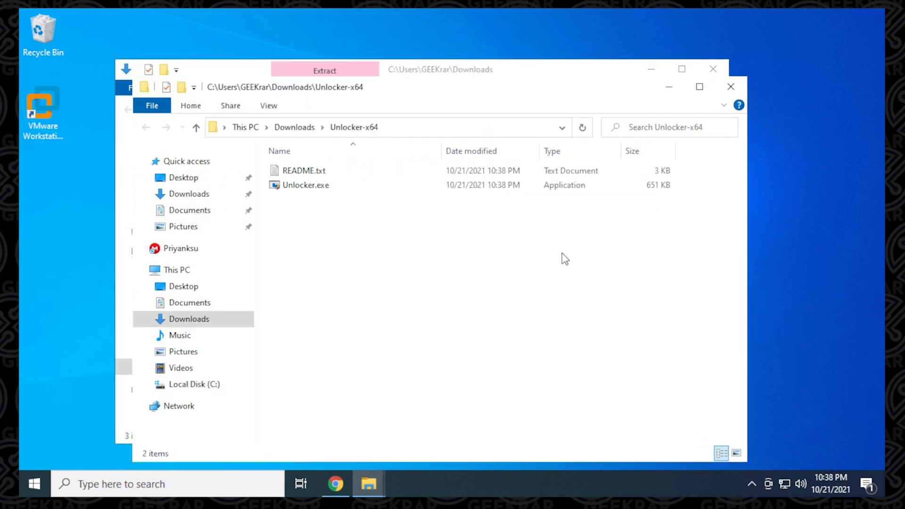
pyautogui.moveTo(496, 236)
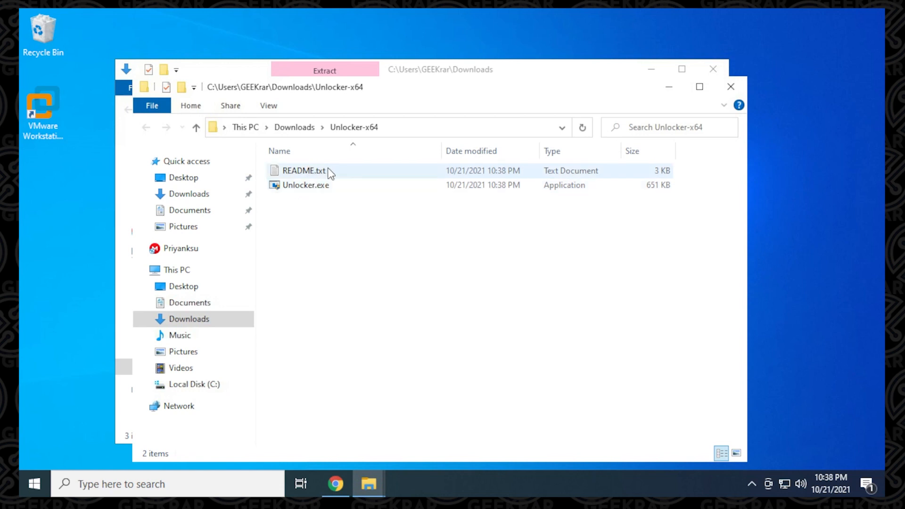
pyautogui.moveTo(303, 185)
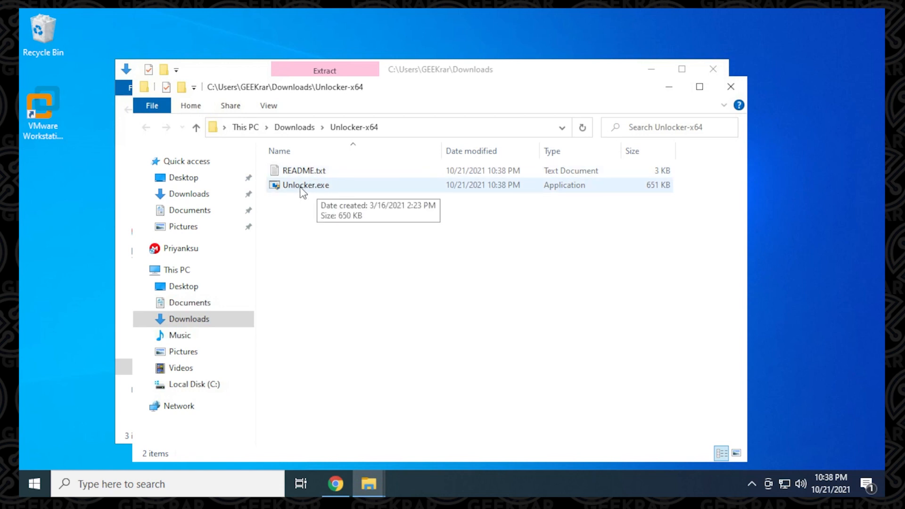
# Run Unlocker.exe as administrator, approving the UAC prompt.
pyautogui.rightClick(305, 185)
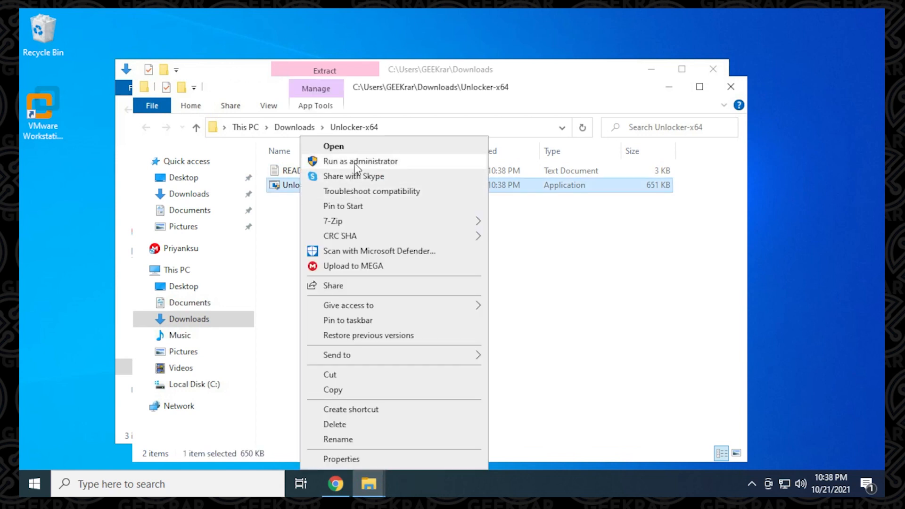
pyautogui.click(359, 162)
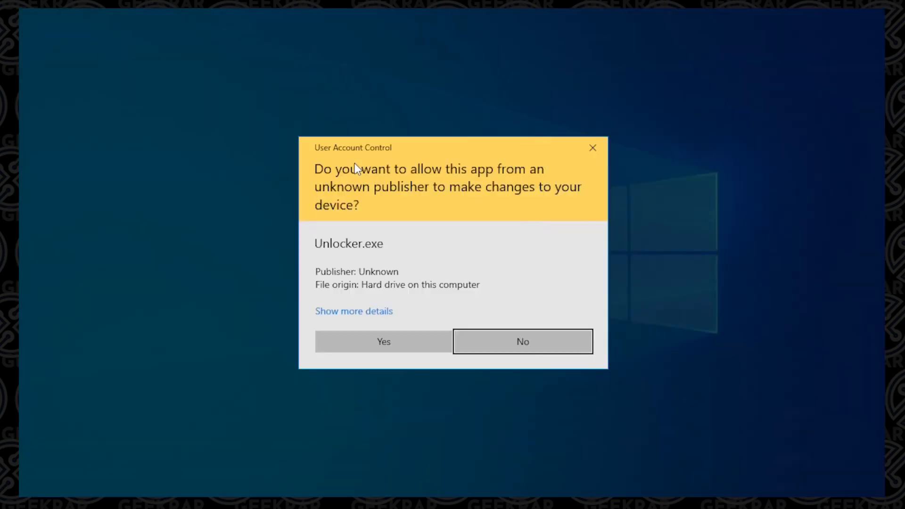
pyautogui.click(383, 341)
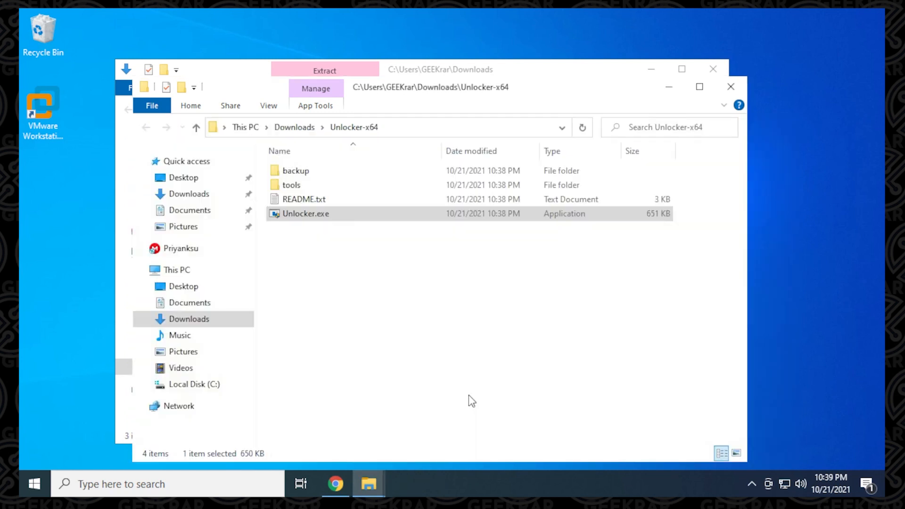
# Close the Unlocker-x64 and Downloads File Explorer windows.
pyautogui.click(730, 87)
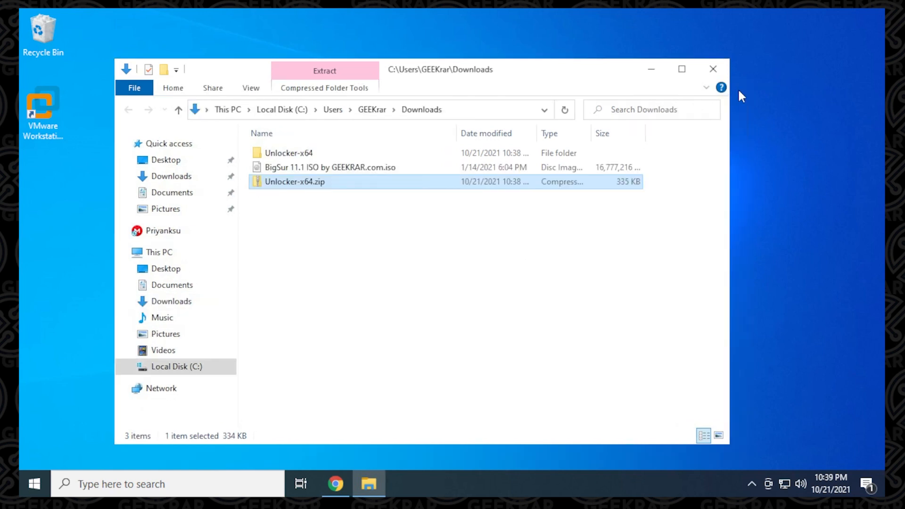
pyautogui.moveTo(277, 170)
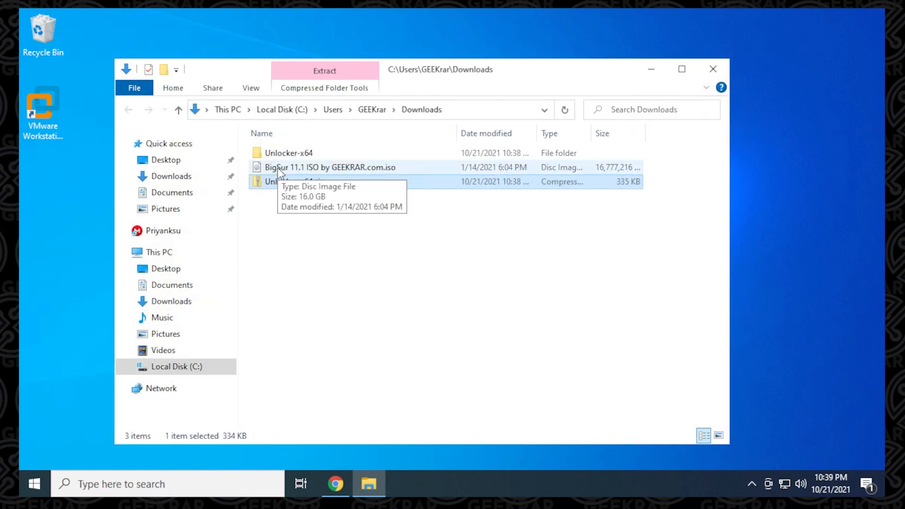
pyautogui.click(331, 167)
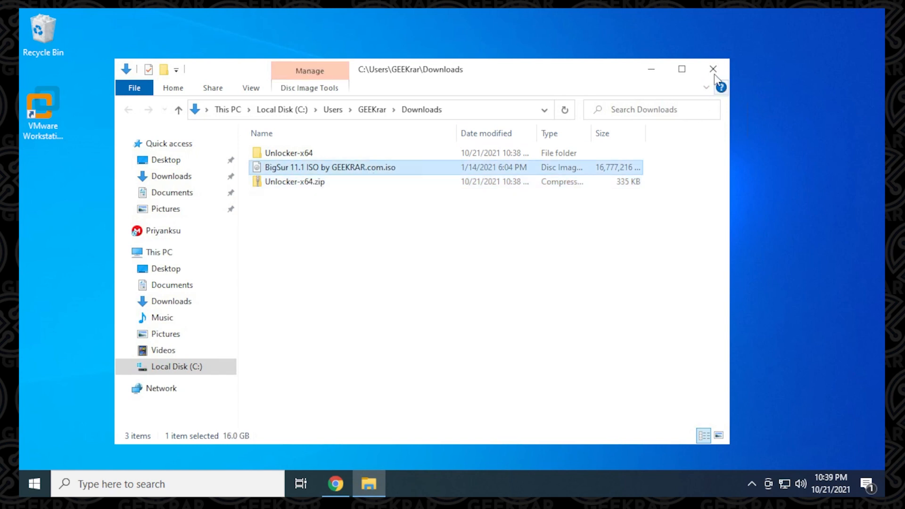
pyautogui.click(713, 69)
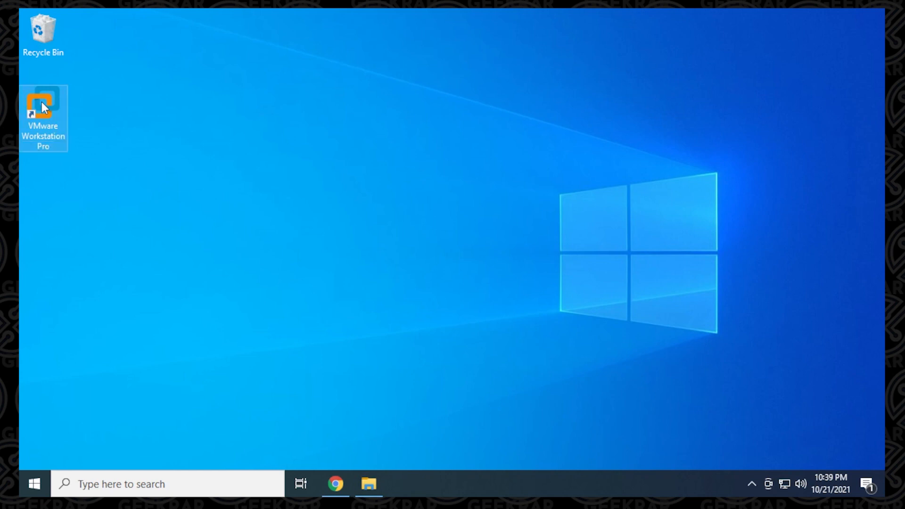
# Launch VMware and start a typical new VM using the BigSur 11.1 ISO as installer.
pyautogui.doubleClick(43, 110)
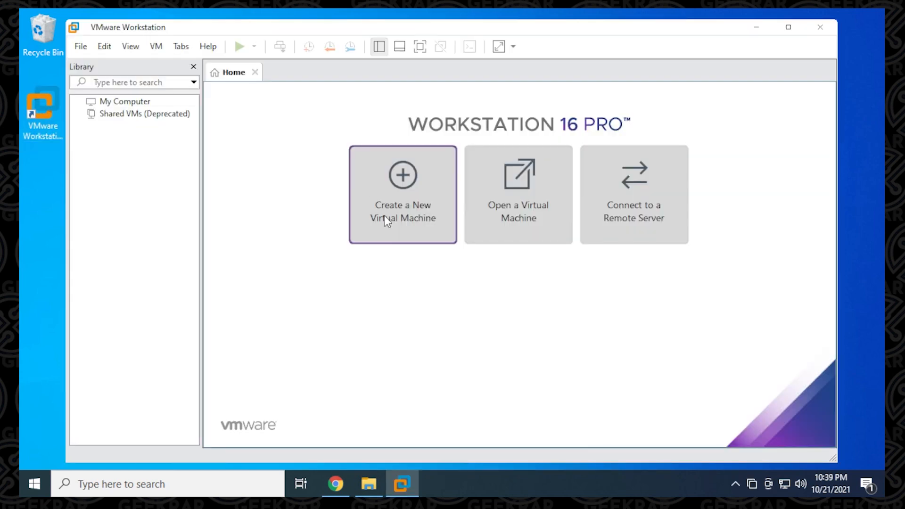
pyautogui.click(402, 194)
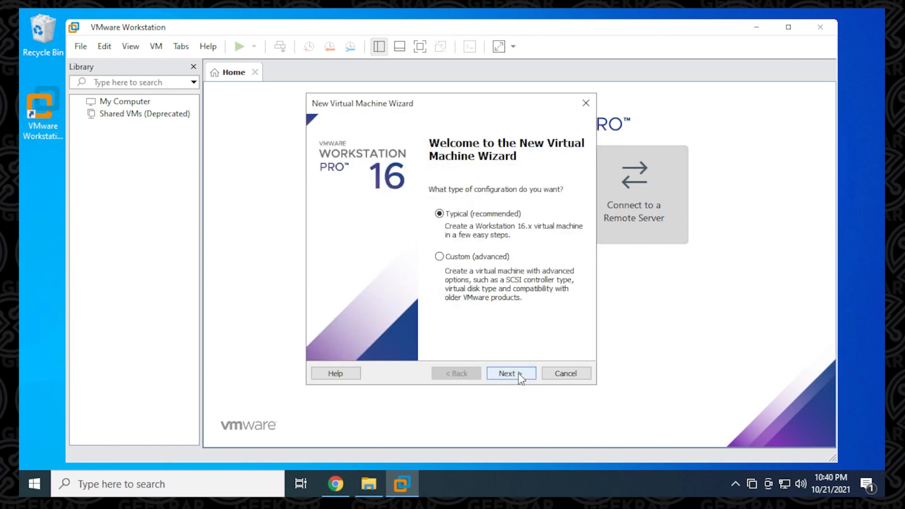
pyautogui.click(510, 372)
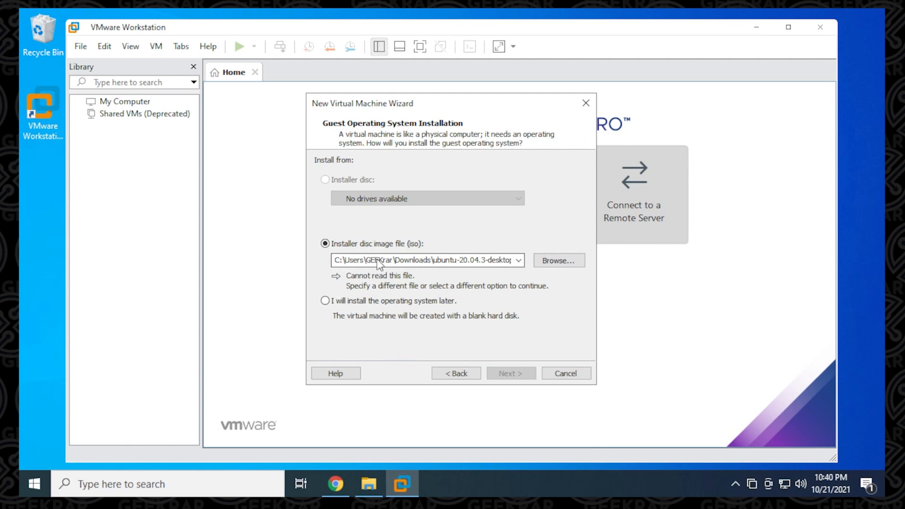
pyautogui.click(557, 260)
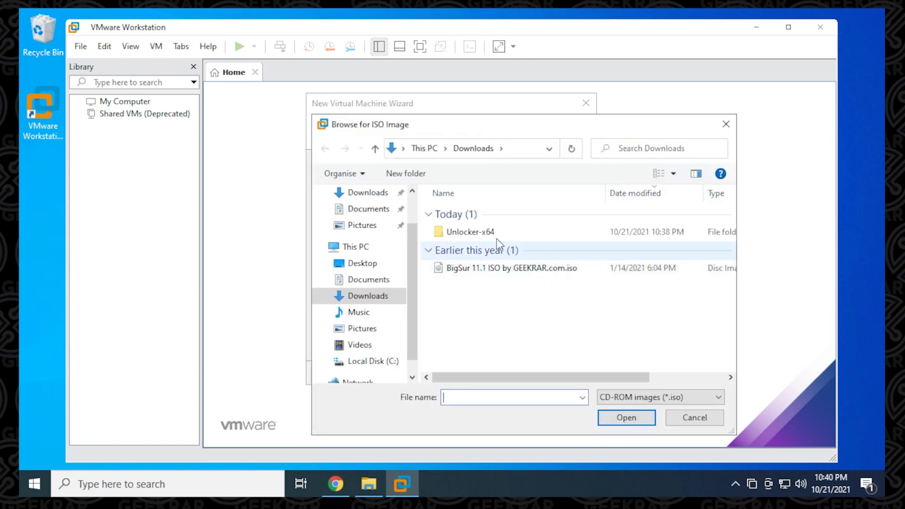
pyautogui.click(512, 268)
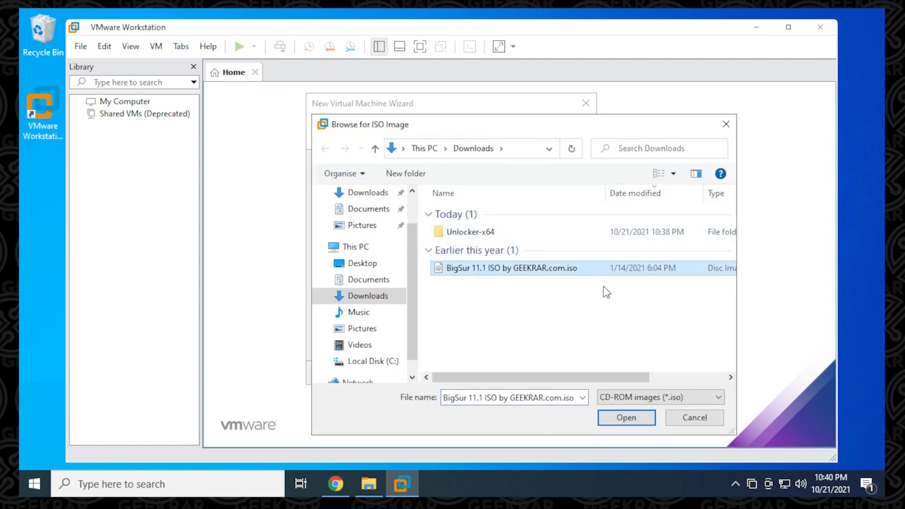
pyautogui.click(626, 417)
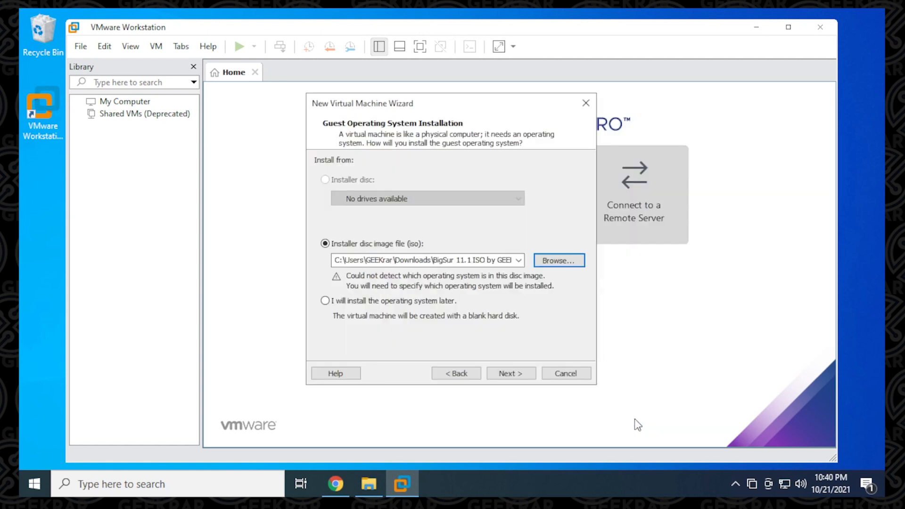
pyautogui.moveTo(519, 340)
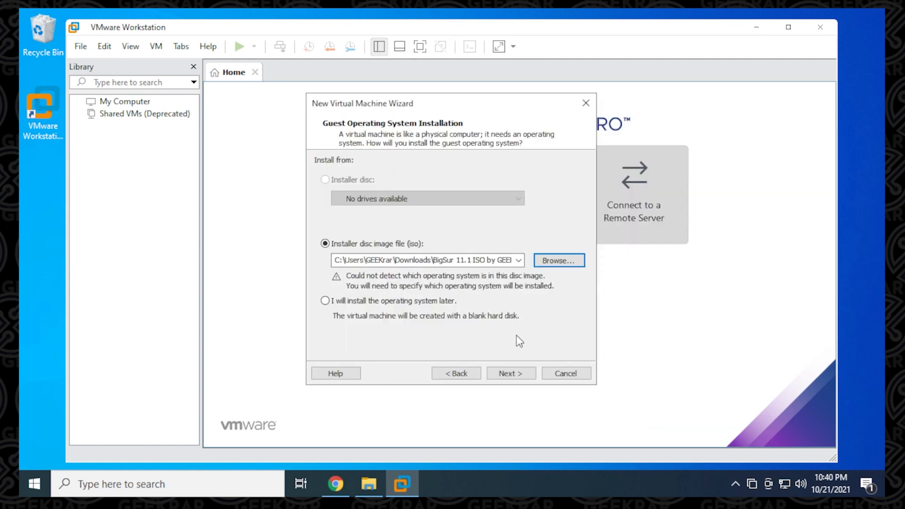
# Choose guest OS Apple Mac OS X, version macOS 11.0, keeping the default name 'macOS 11.0'.
pyautogui.click(509, 372)
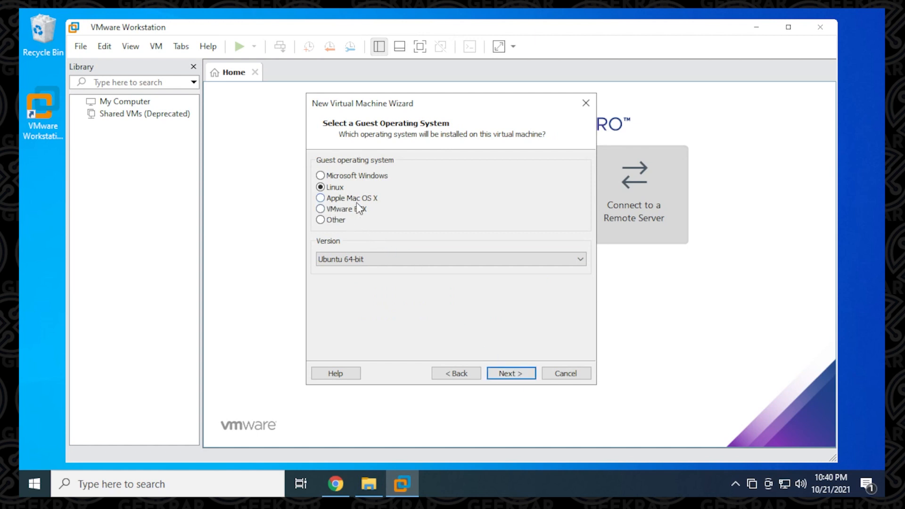
pyautogui.moveTo(350, 206)
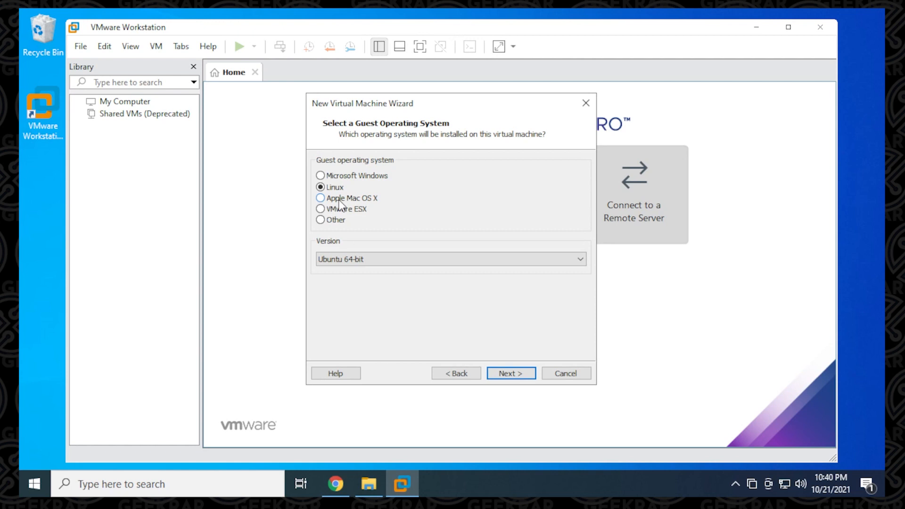
pyautogui.click(320, 198)
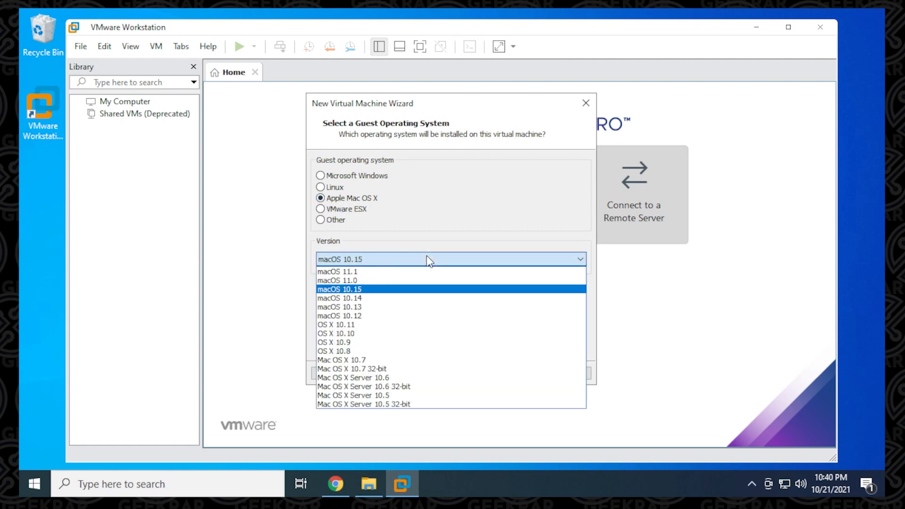
pyautogui.moveTo(337, 280)
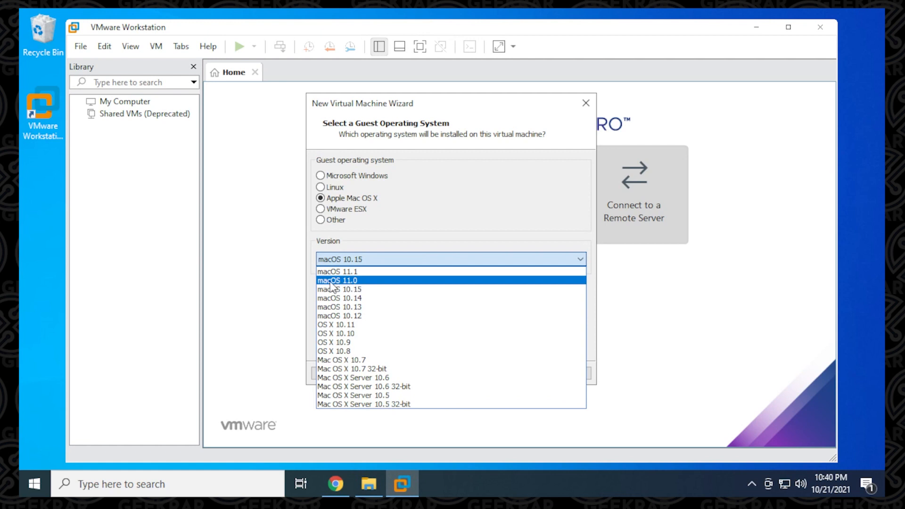
pyautogui.click(337, 280)
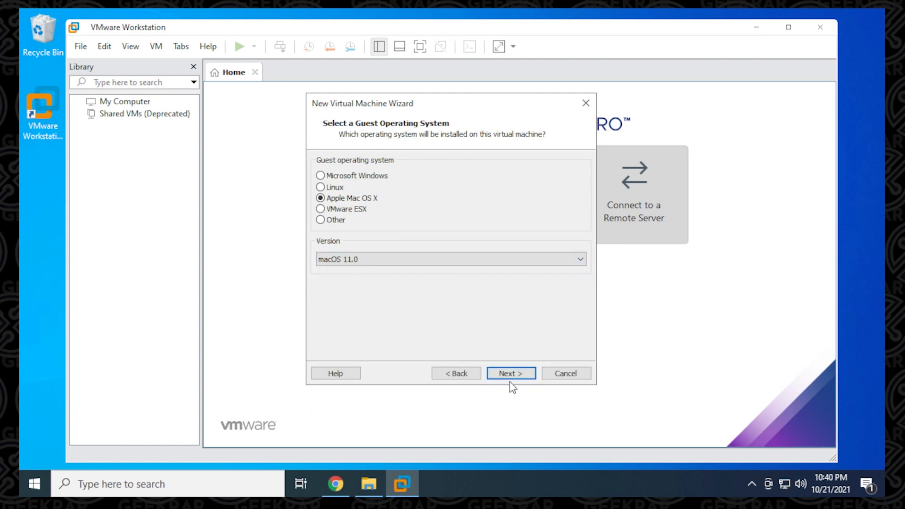
pyautogui.click(510, 373)
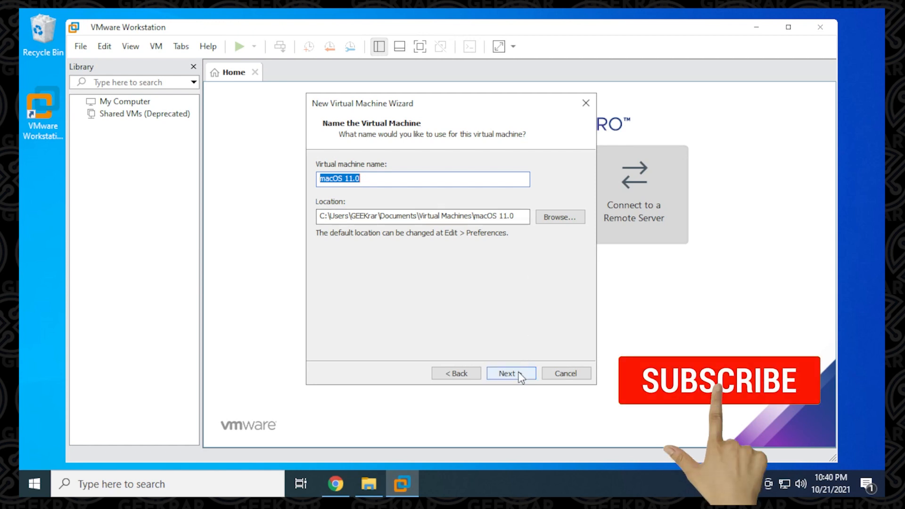
pyautogui.click(510, 372)
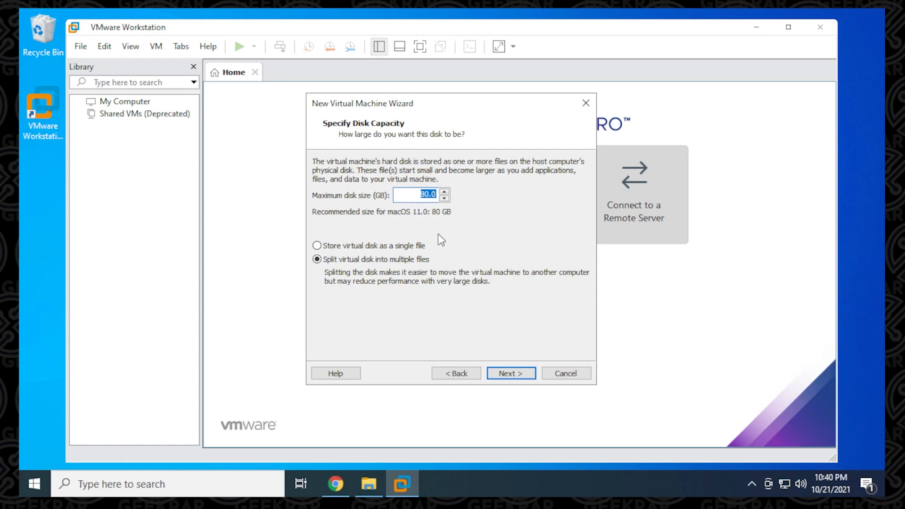
pyautogui.moveTo(439, 243)
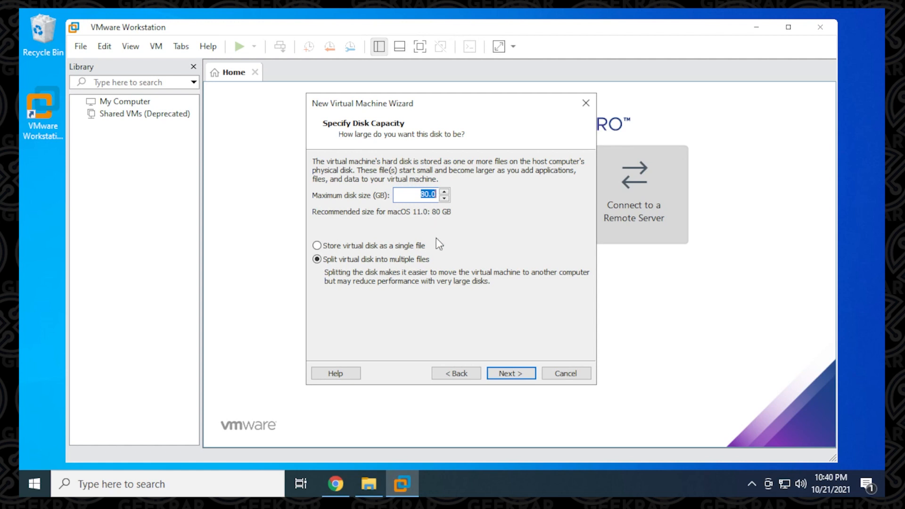